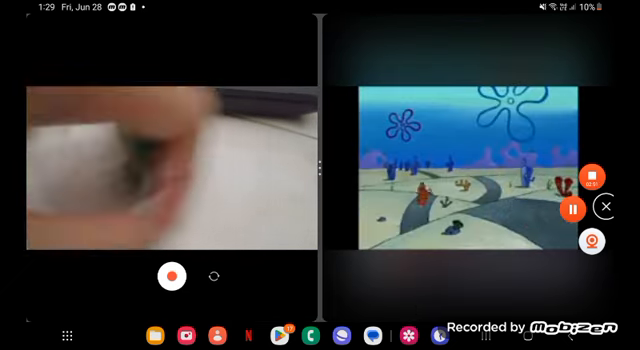
- Reveal the player controls and seek bar over the playing SpongeBob clip in YouTube
{"action": "left_click", "coordinate": [465, 165]}
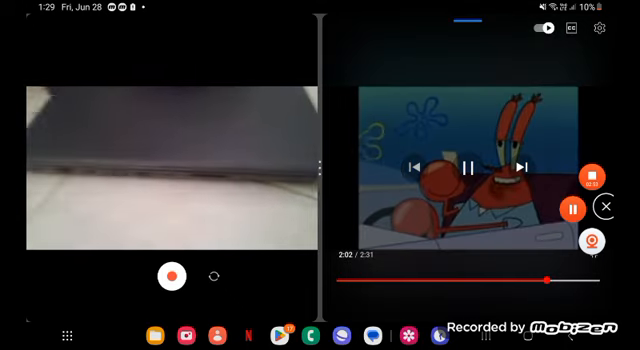